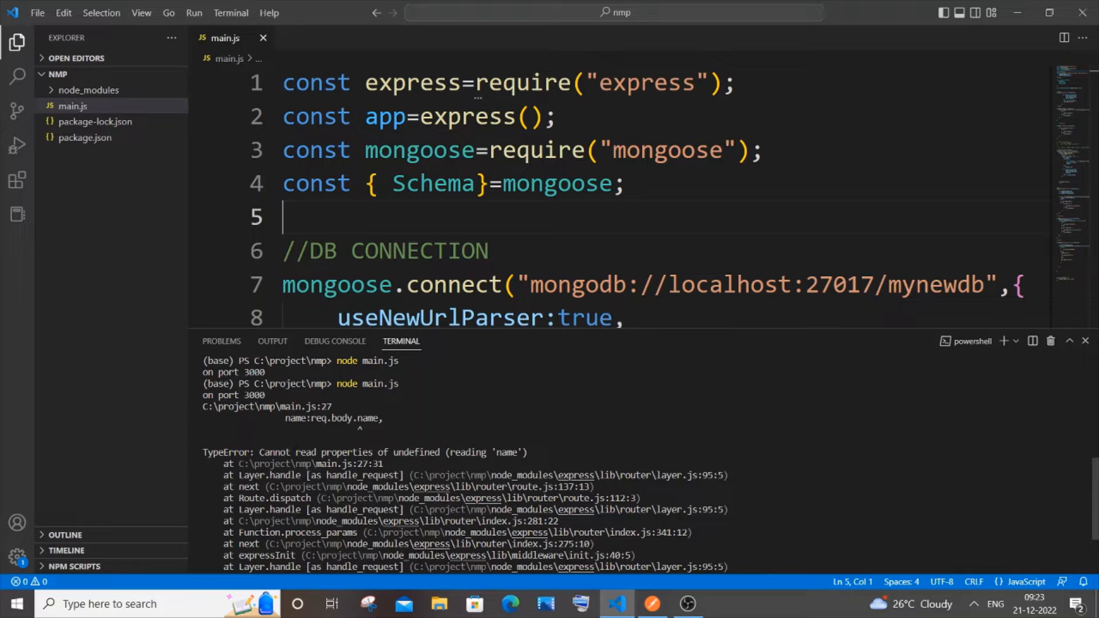
Add uncommented app.use(express.json()); on line 5 of main.js, then bring up Postman.
scroll("down", 3)
type("app.use(express.json());")
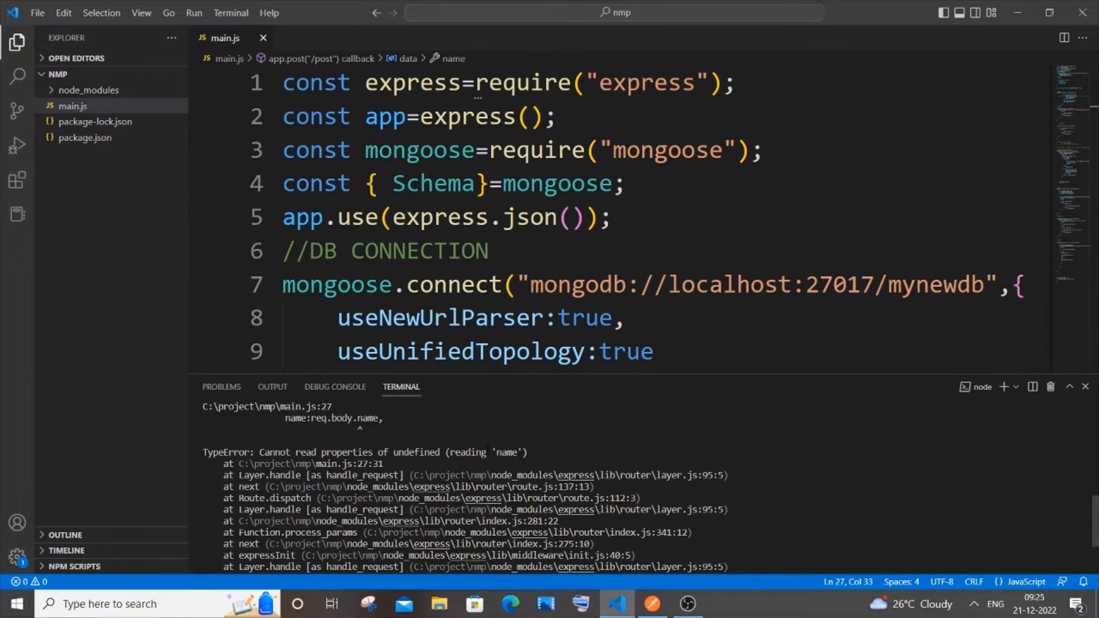
scroll("down", 3)
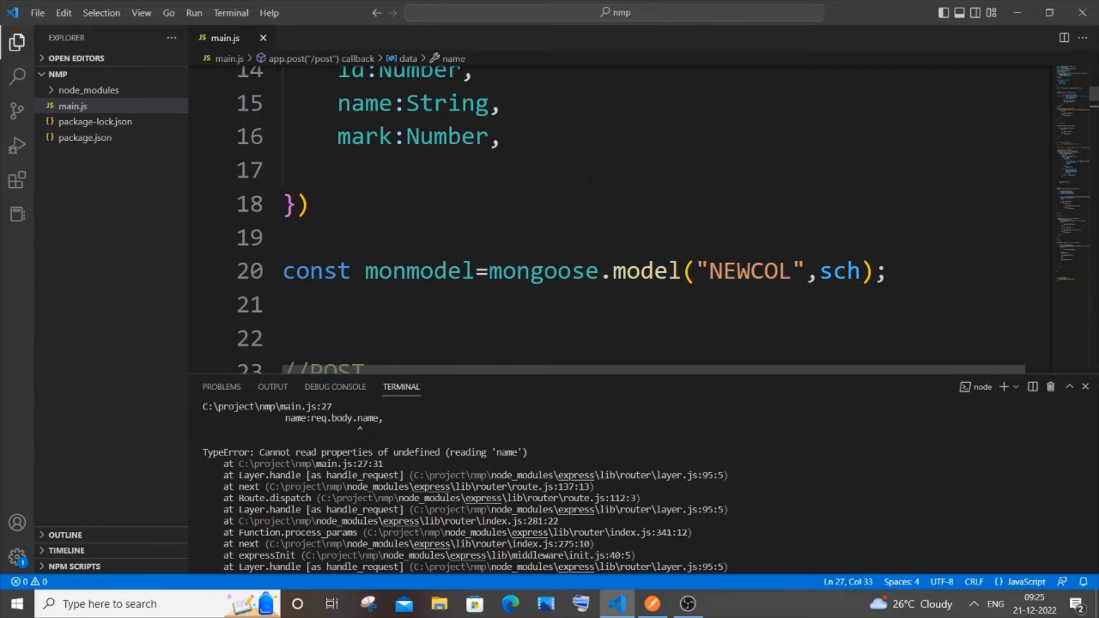
scroll("down", 3)
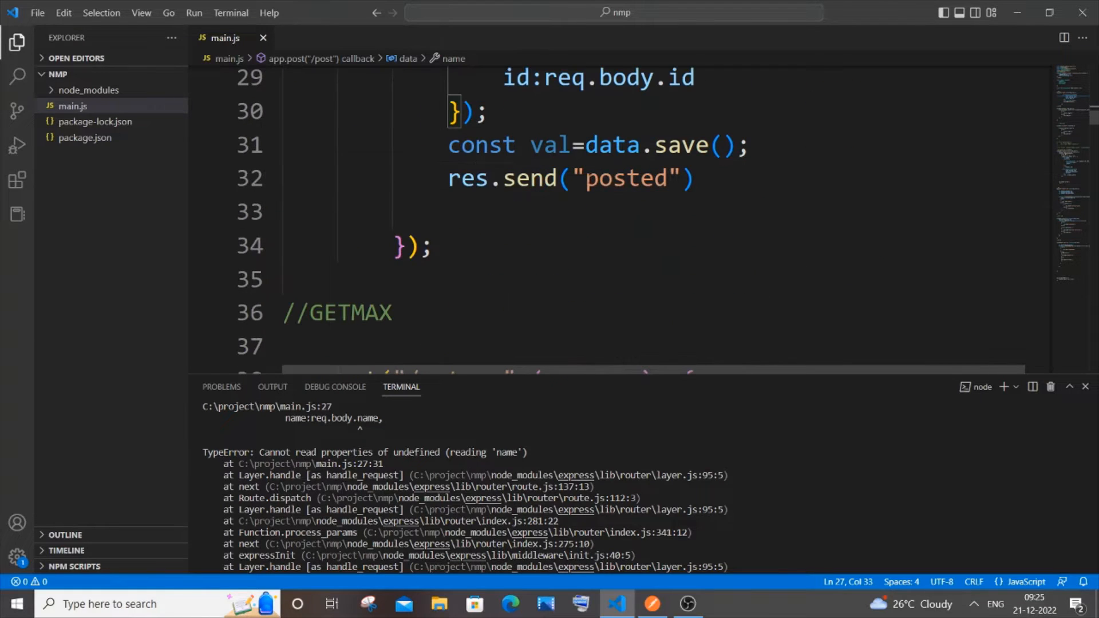
scroll("down", 3)
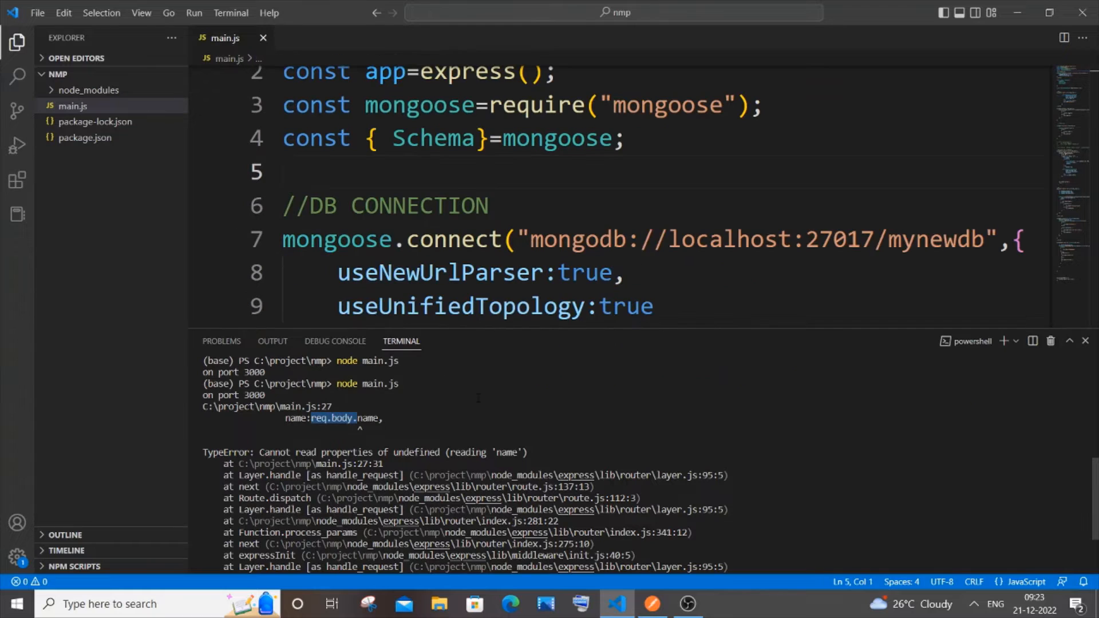
mouse_move(496, 259)
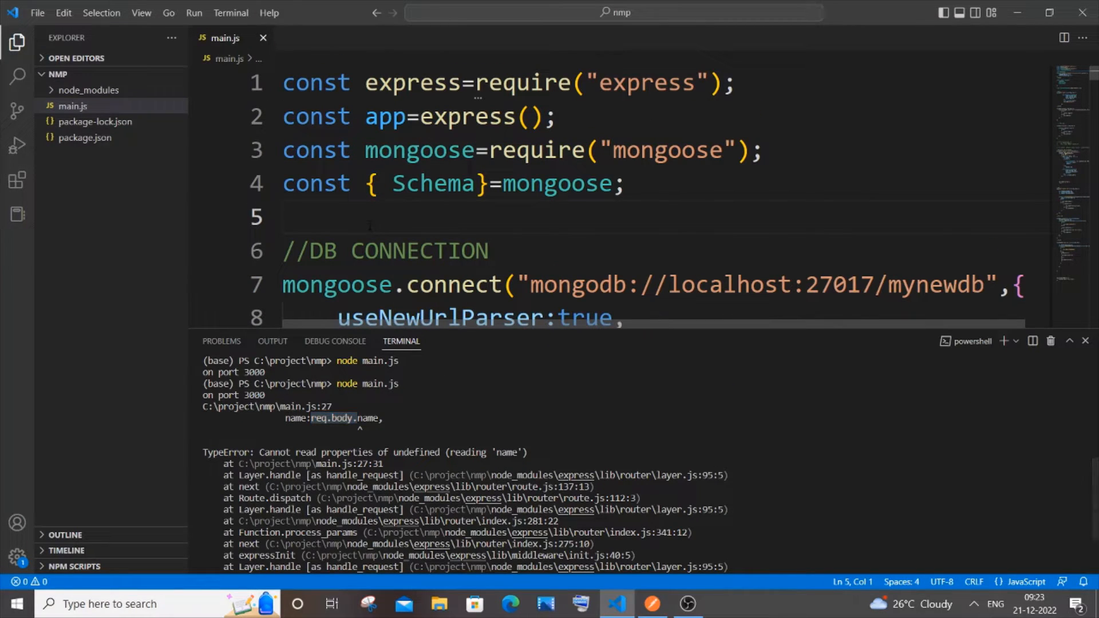
type("// app.use(express.json());")
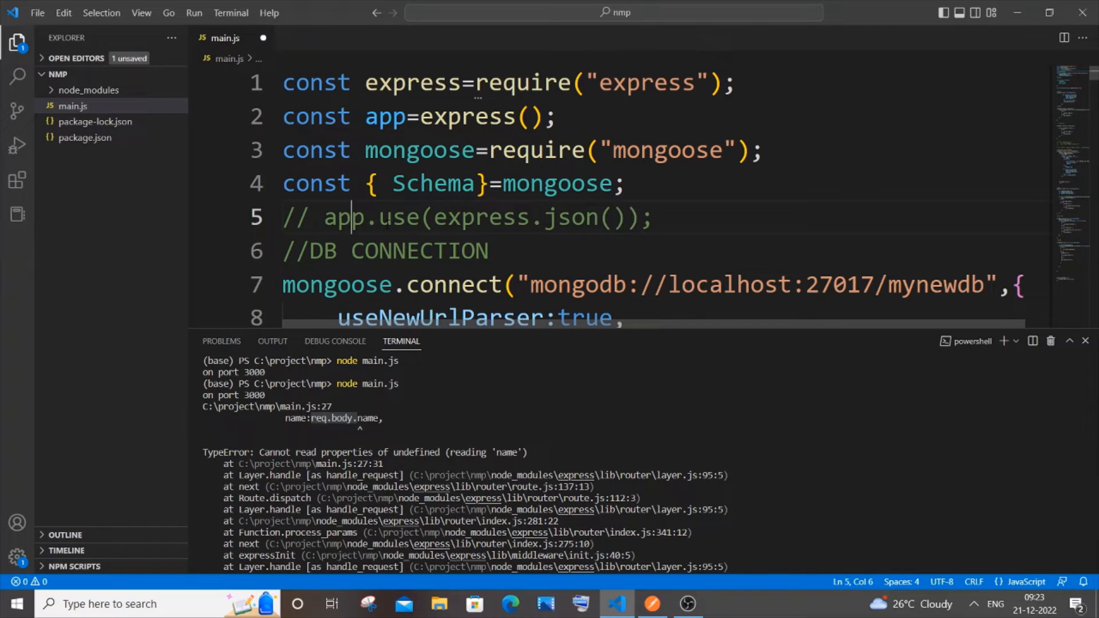
left_click(311, 217)
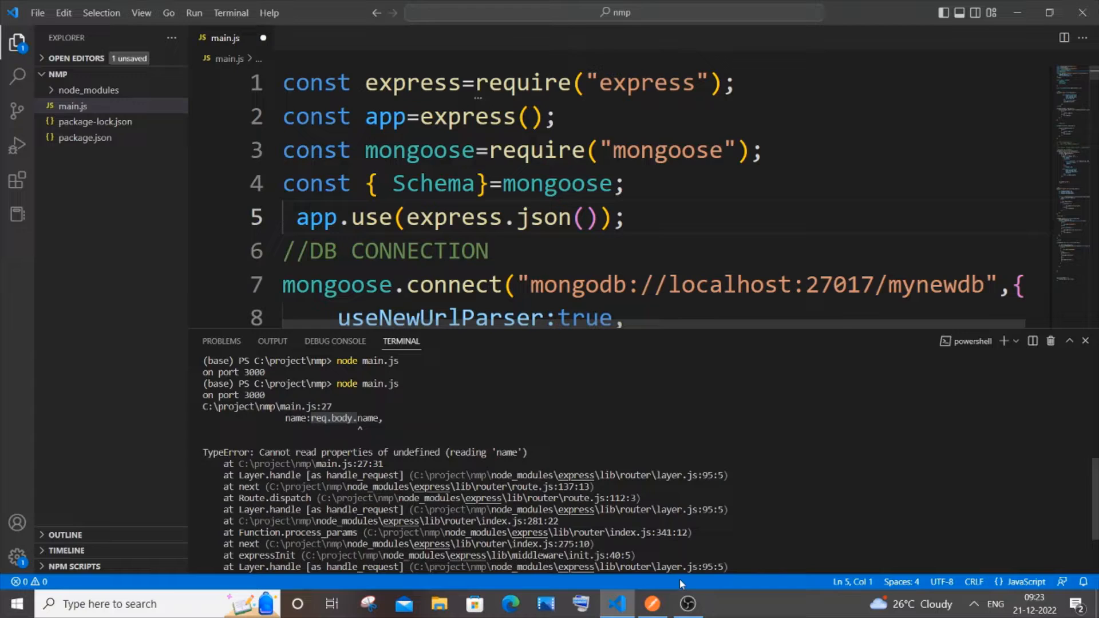
left_click(652, 605)
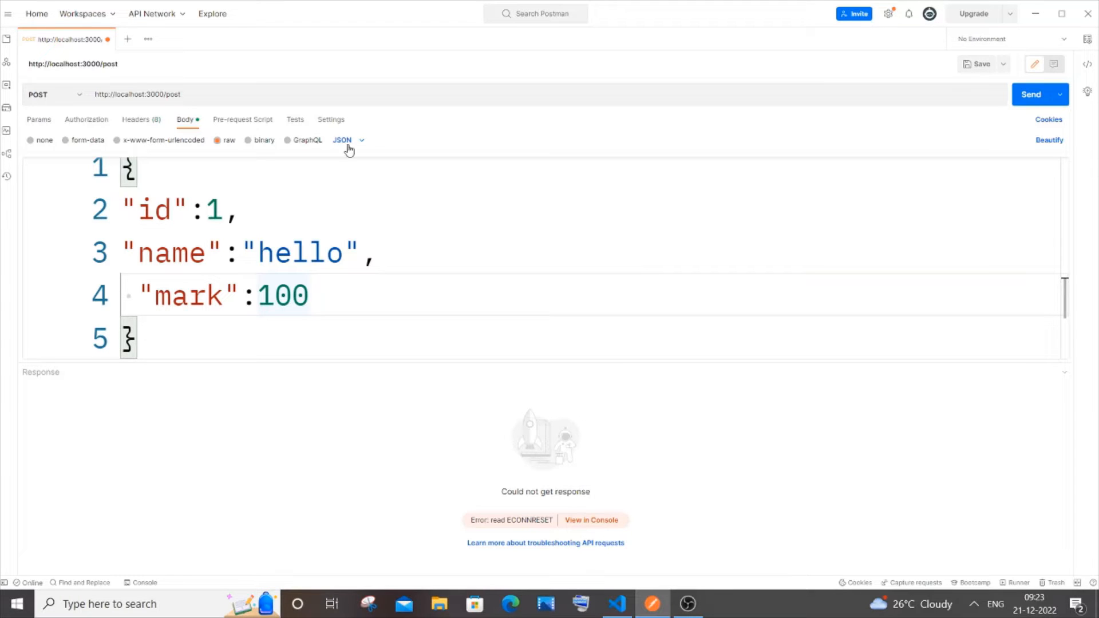
mouse_move(1037, 14)
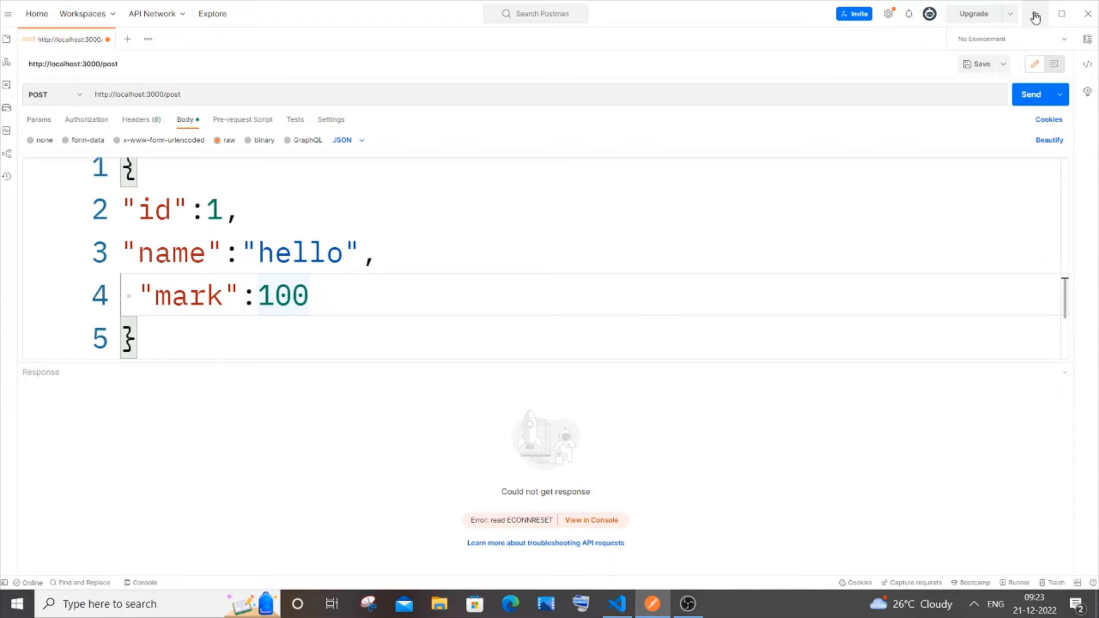
Minimize Postman to get back to main.js in VS Code.
left_click(619, 602)
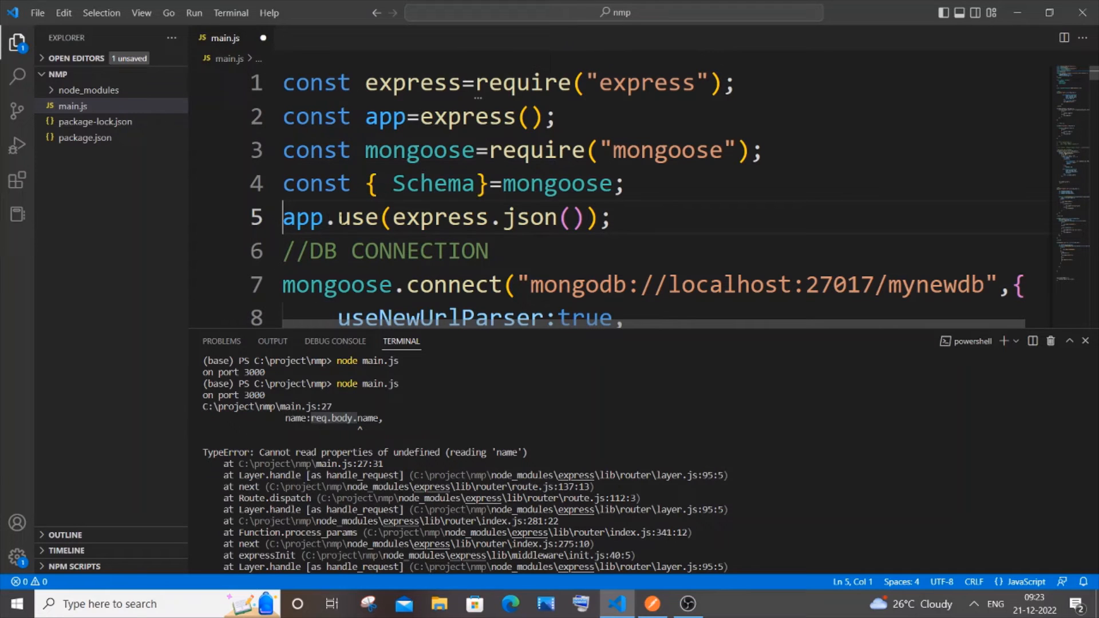
With the middleware saved and server restarted, resend the Postman POST, getting 200 OK 'posted'.
left_click_drag(366, 216, 611, 217)
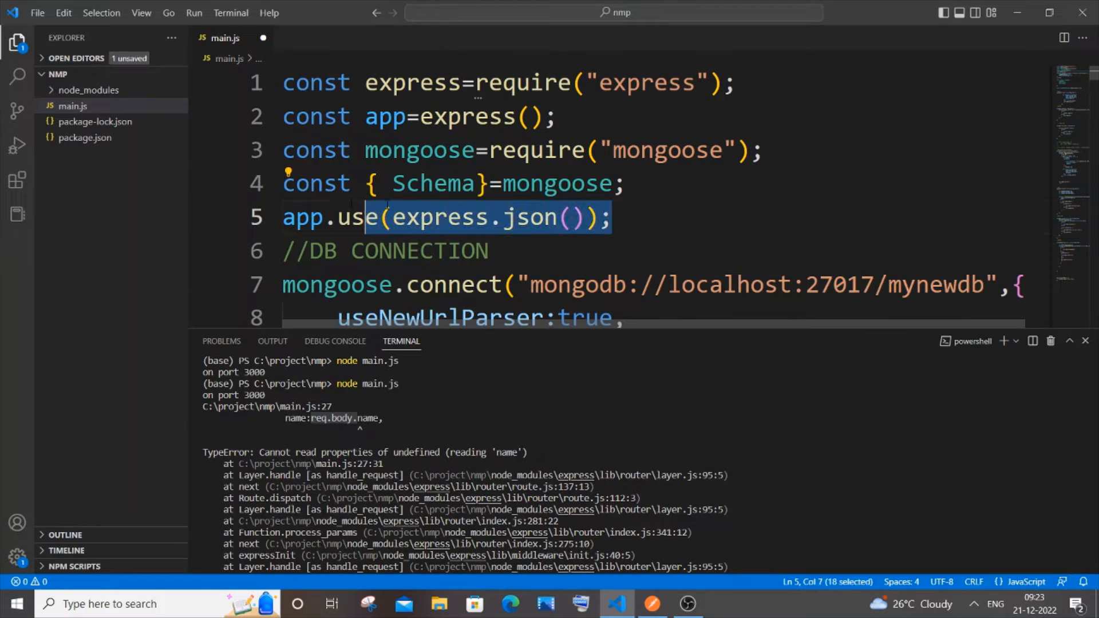
double_click(385, 116)
type("node main.js")
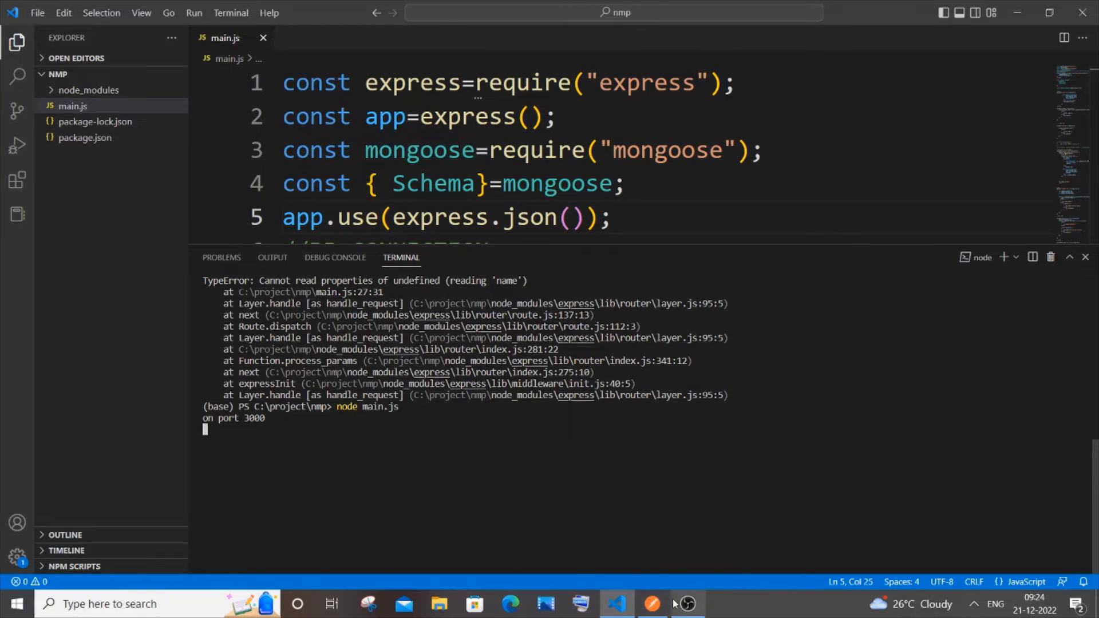
left_click(651, 603)
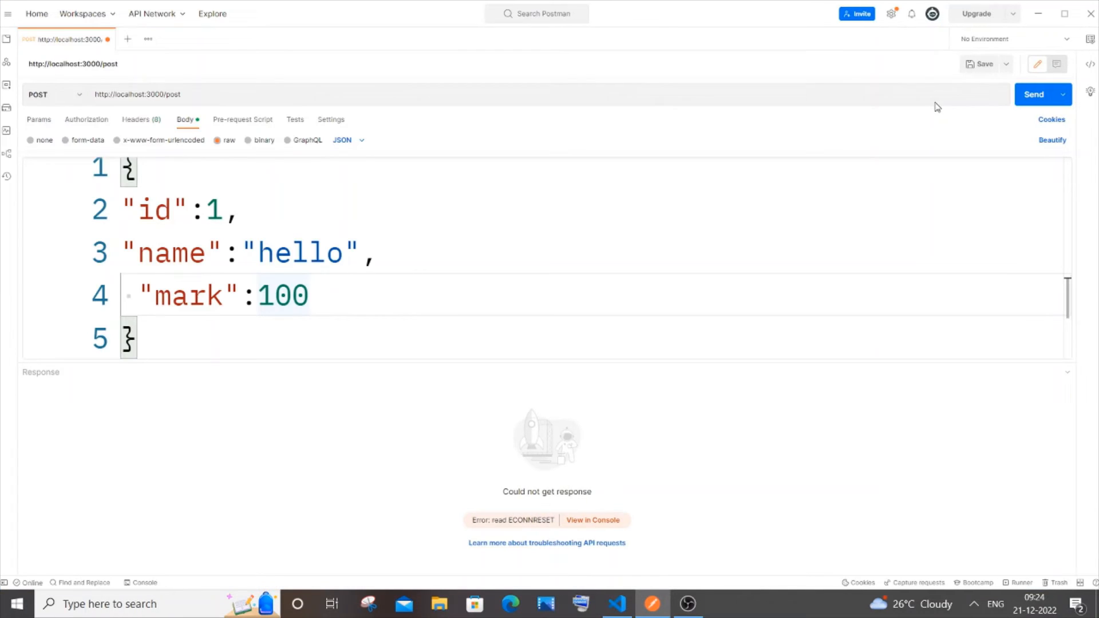
left_click(1036, 93)
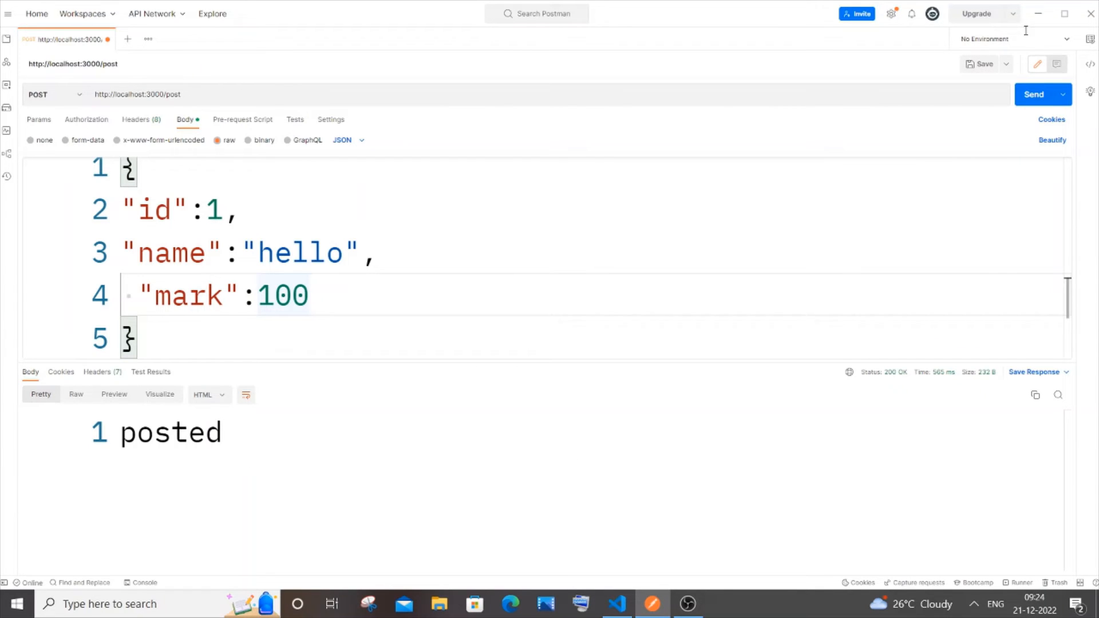
left_click(616, 604)
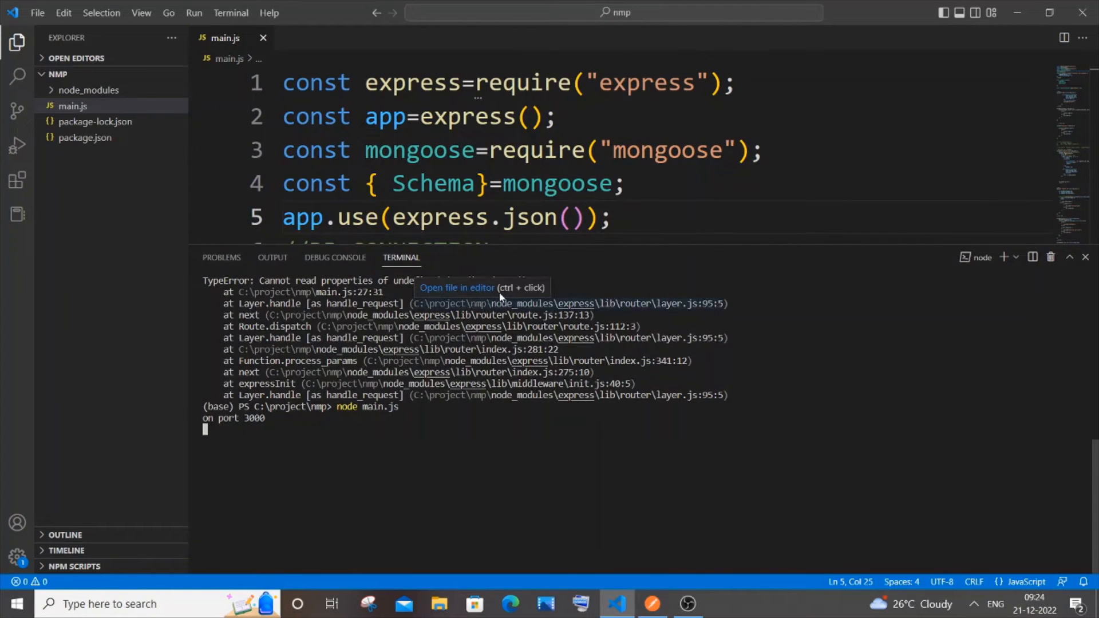
mouse_move(639, 528)
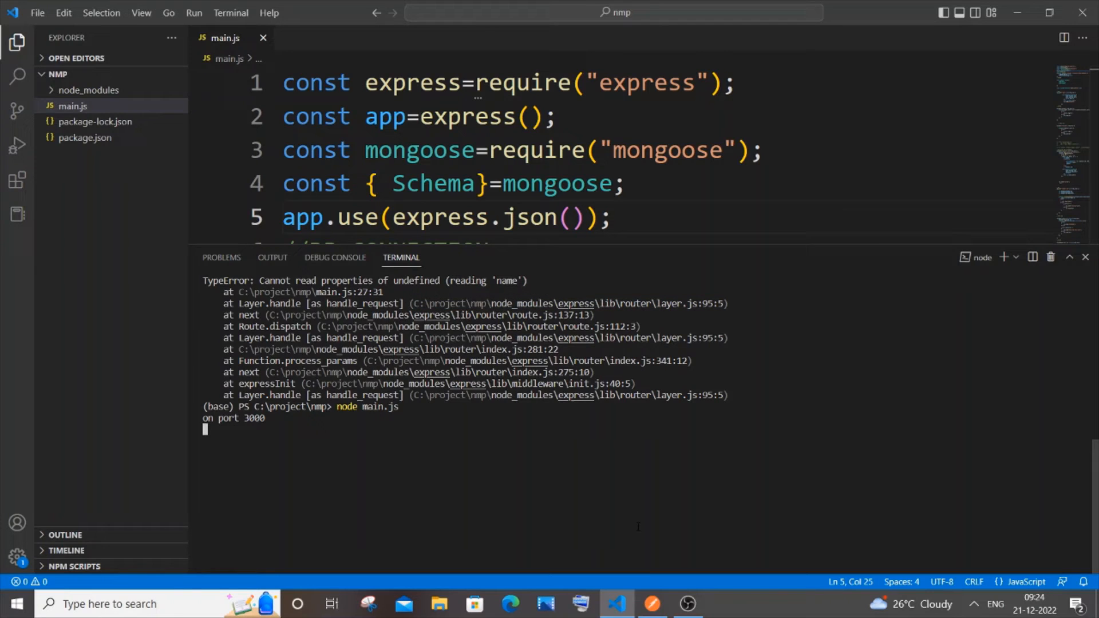
left_click(652, 604)
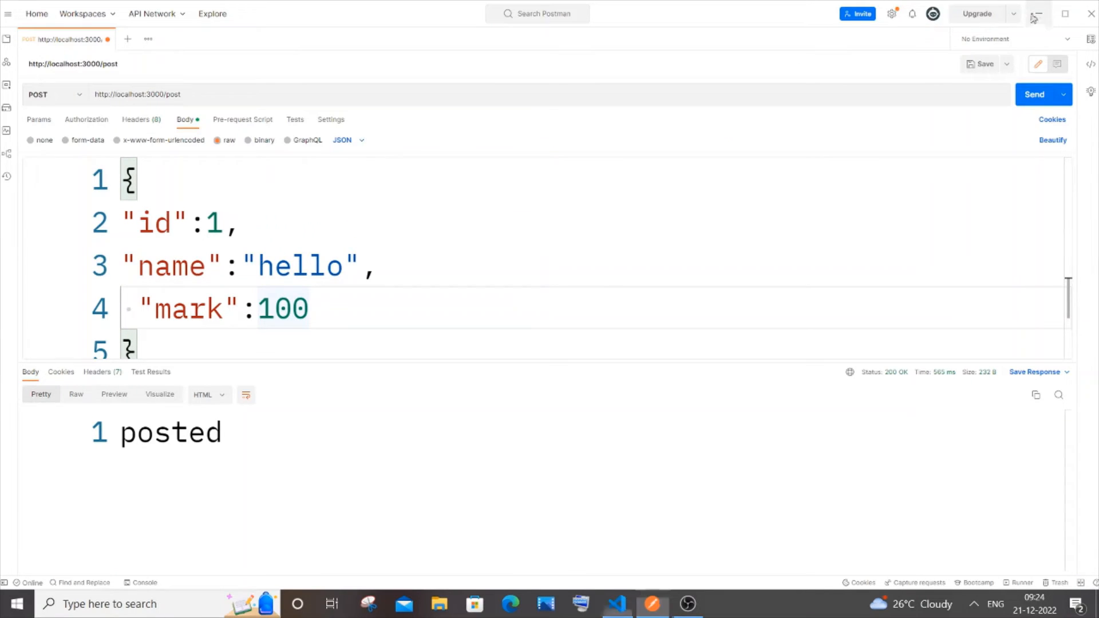
left_click(614, 604)
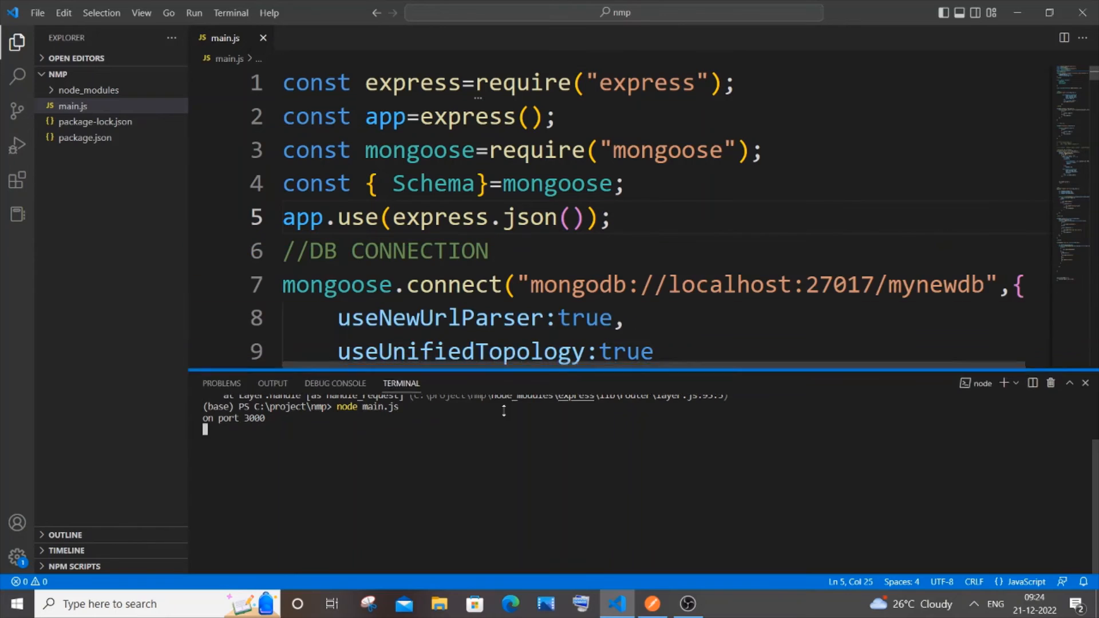
scroll("down", 3)
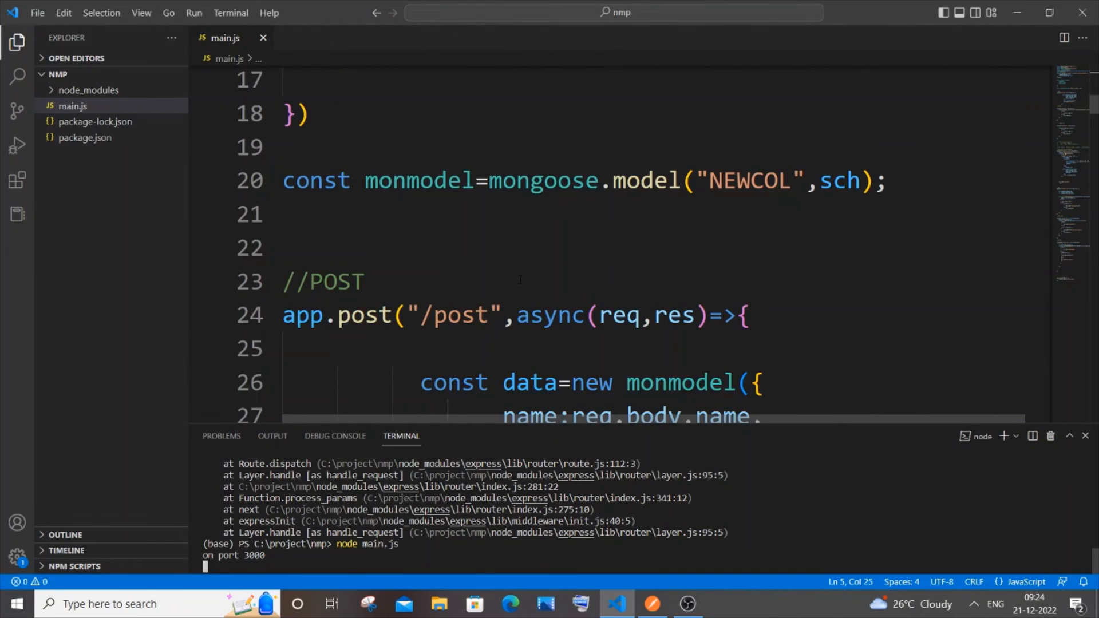
scroll("down", 3)
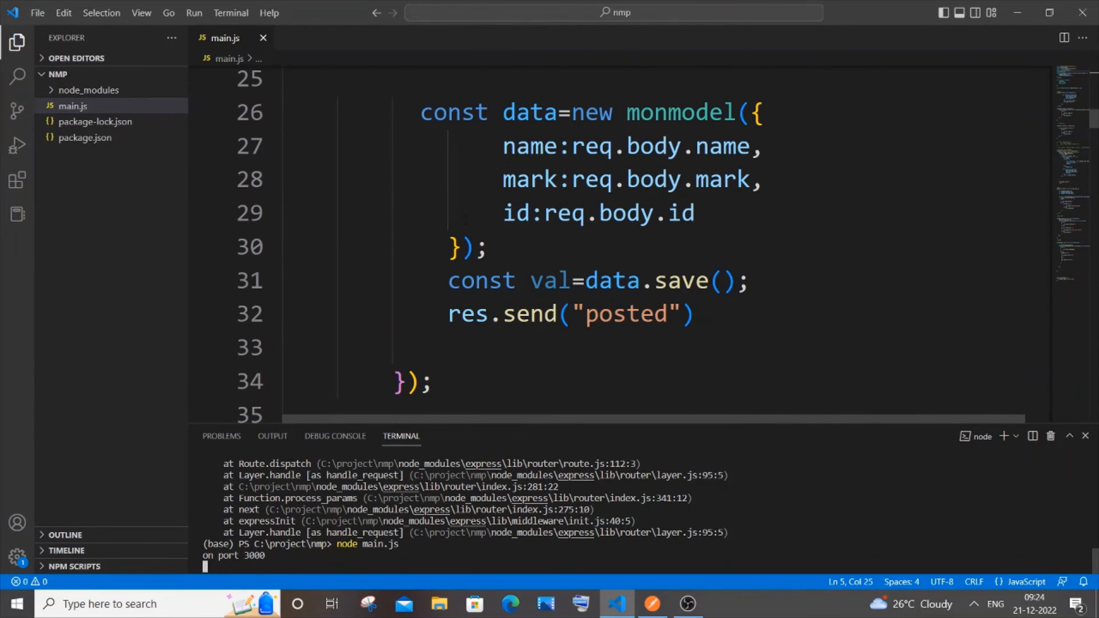
left_click(739, 148)
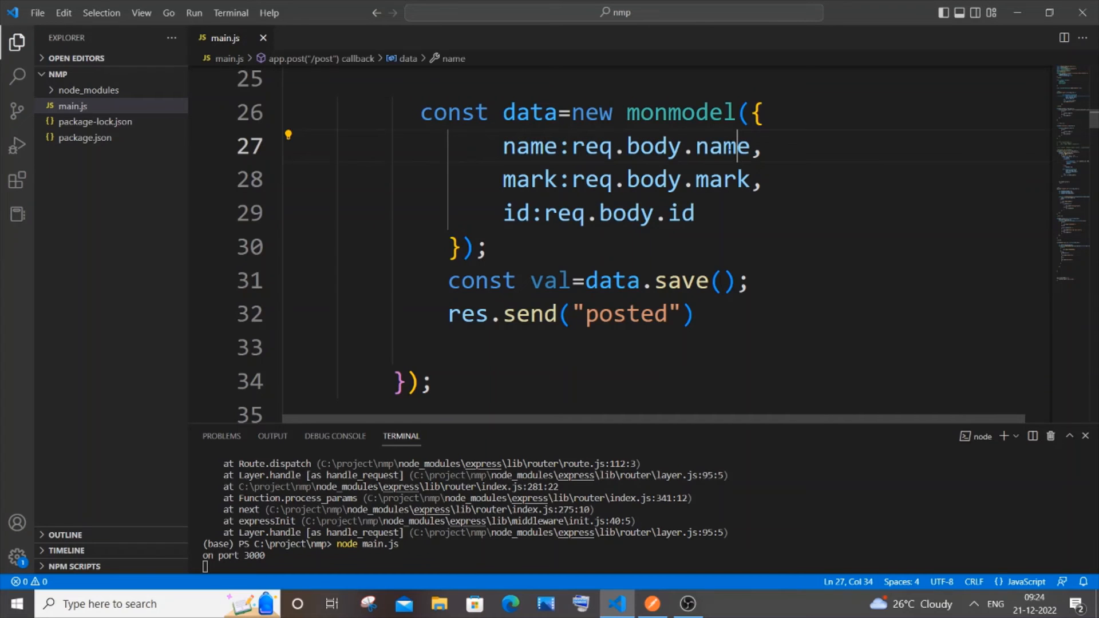
double_click(722, 147)
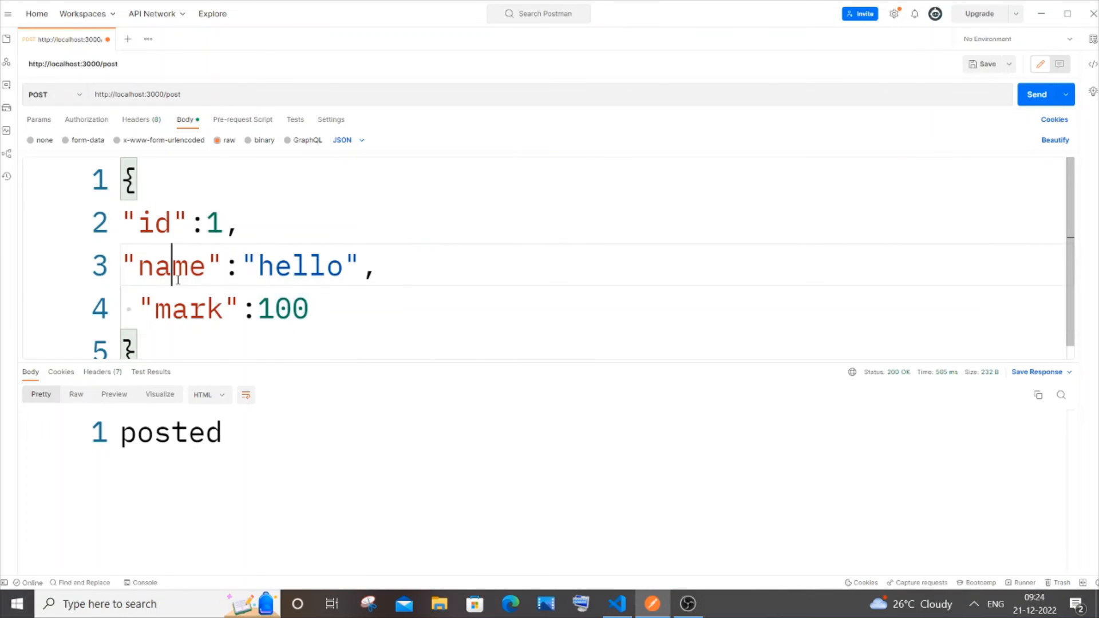
double_click(187, 297)
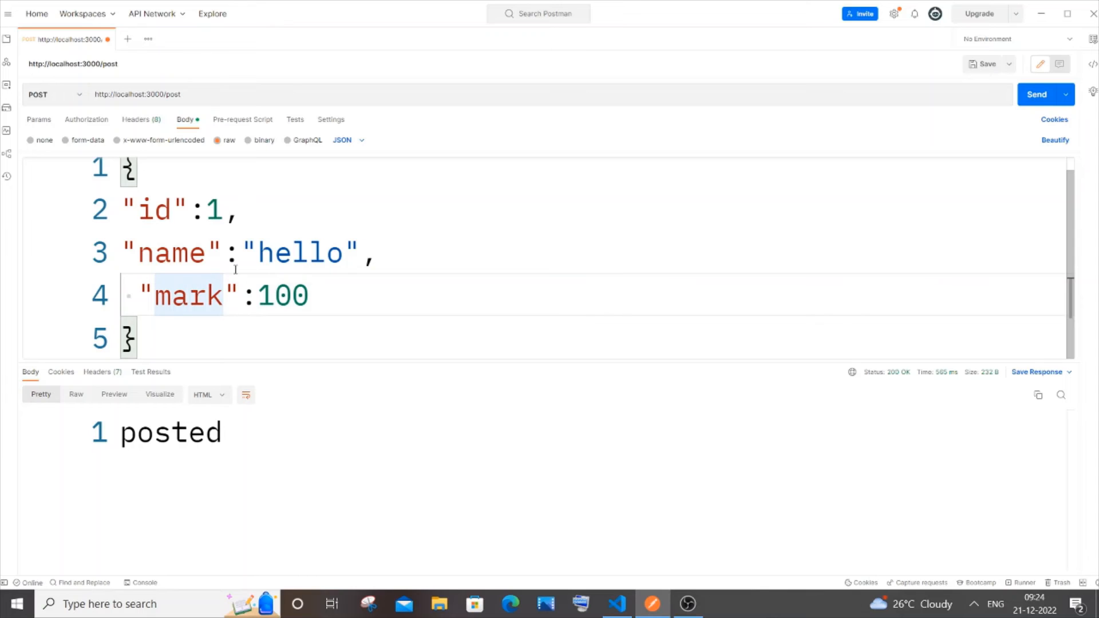
left_click(617, 604)
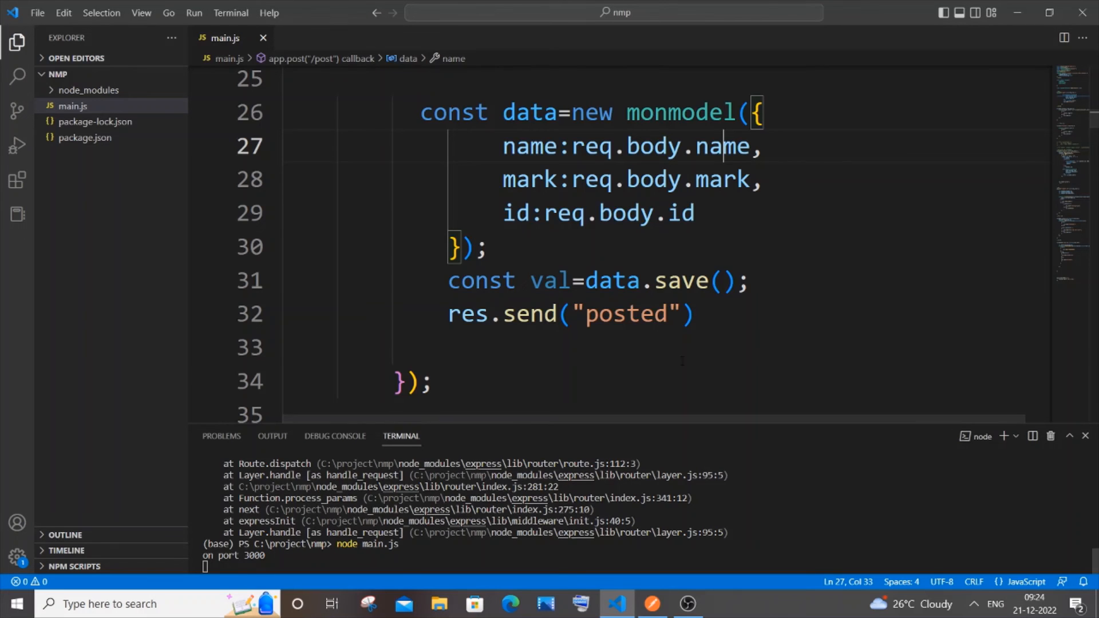